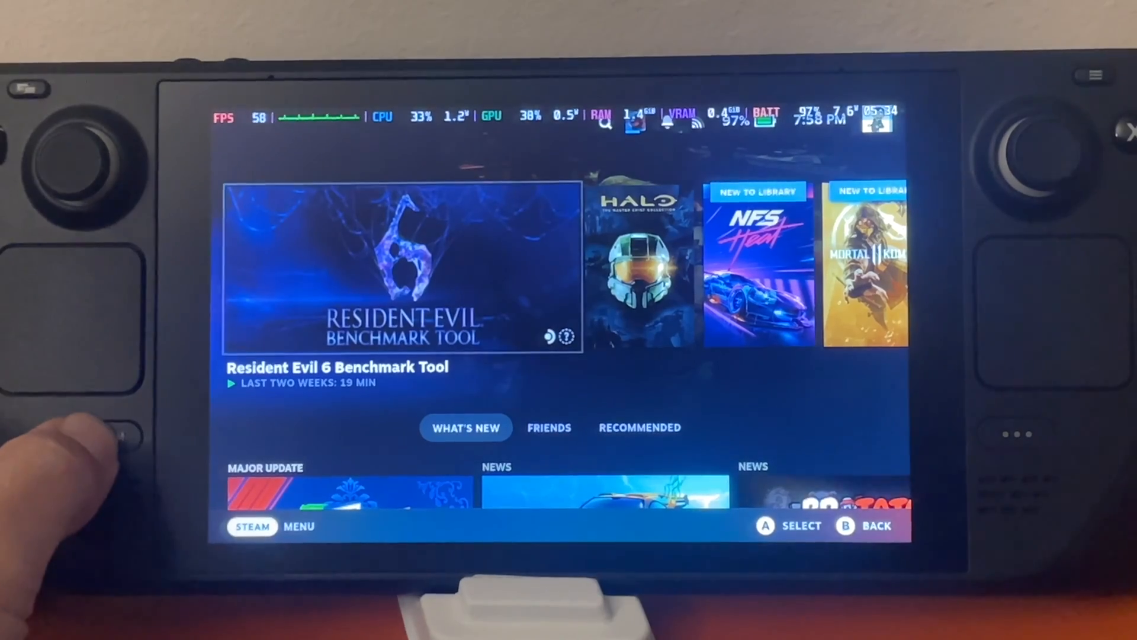
- Reach the Controller page of Settings from the Steam main menu
{"action": "left_click", "coordinate": [103, 436]}
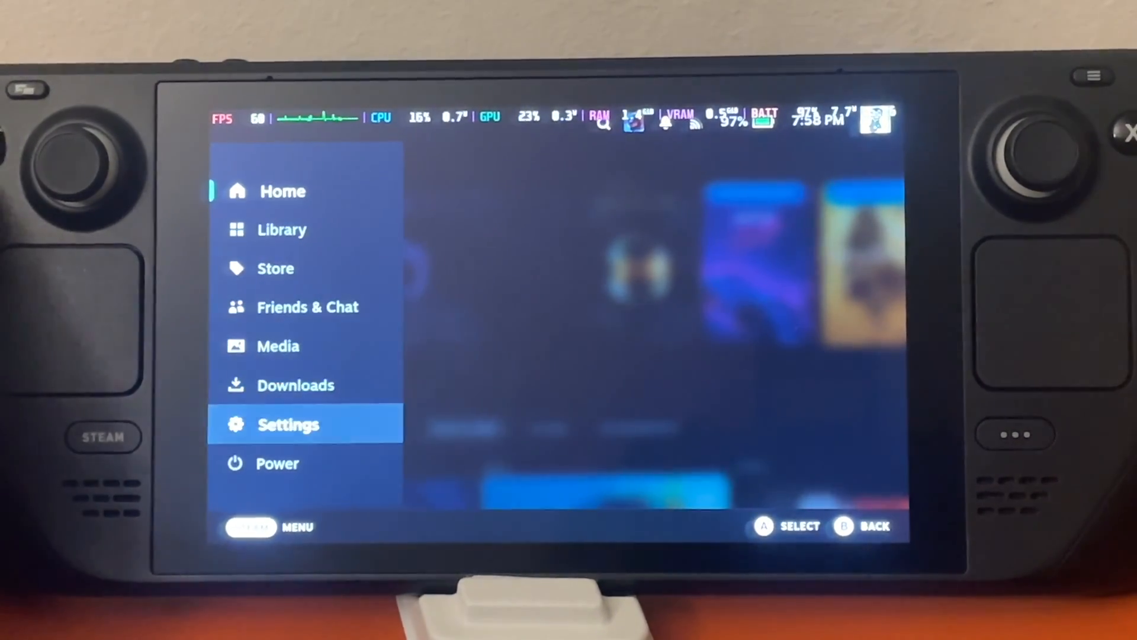
{"action": "left_click", "coordinate": [290, 425]}
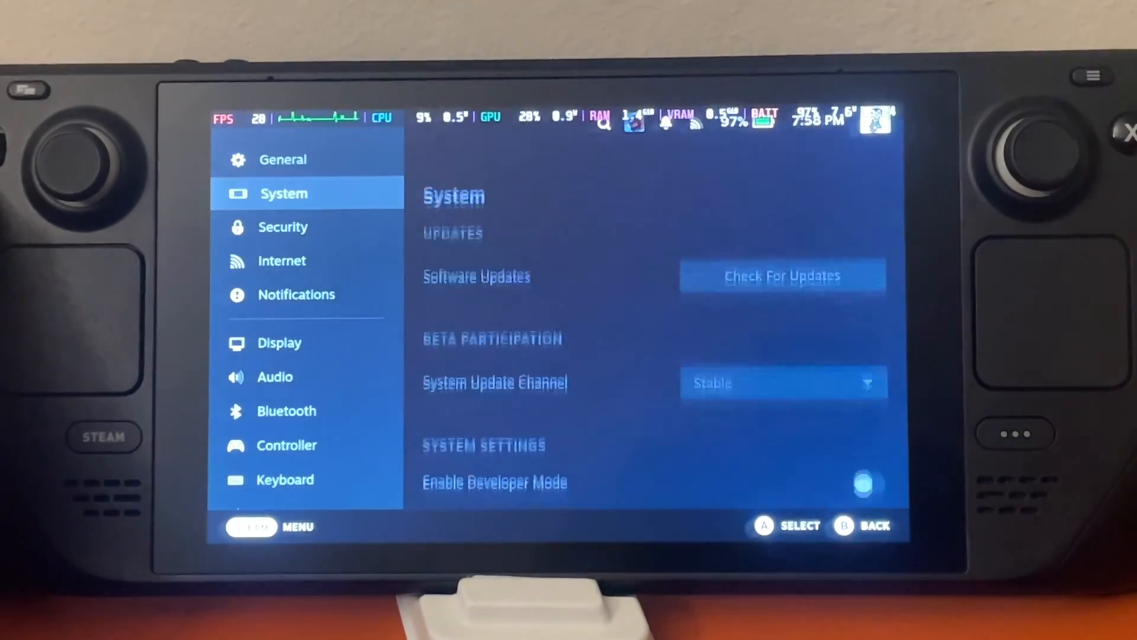
{"action": "left_click", "coordinate": [287, 444]}
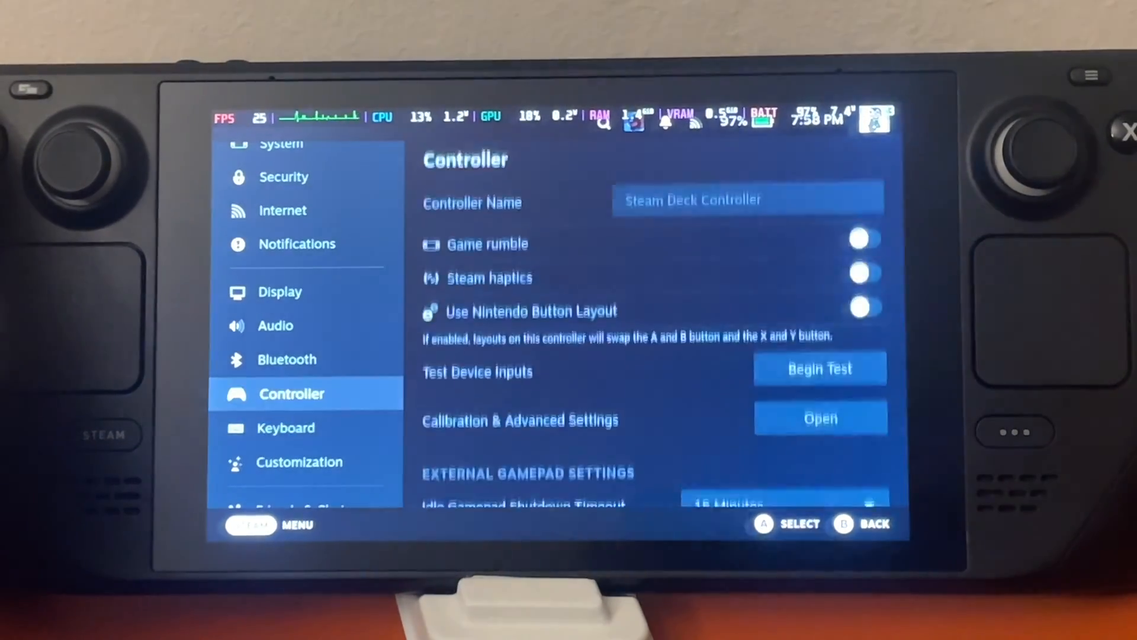
{"action": "left_click", "coordinate": [291, 356]}
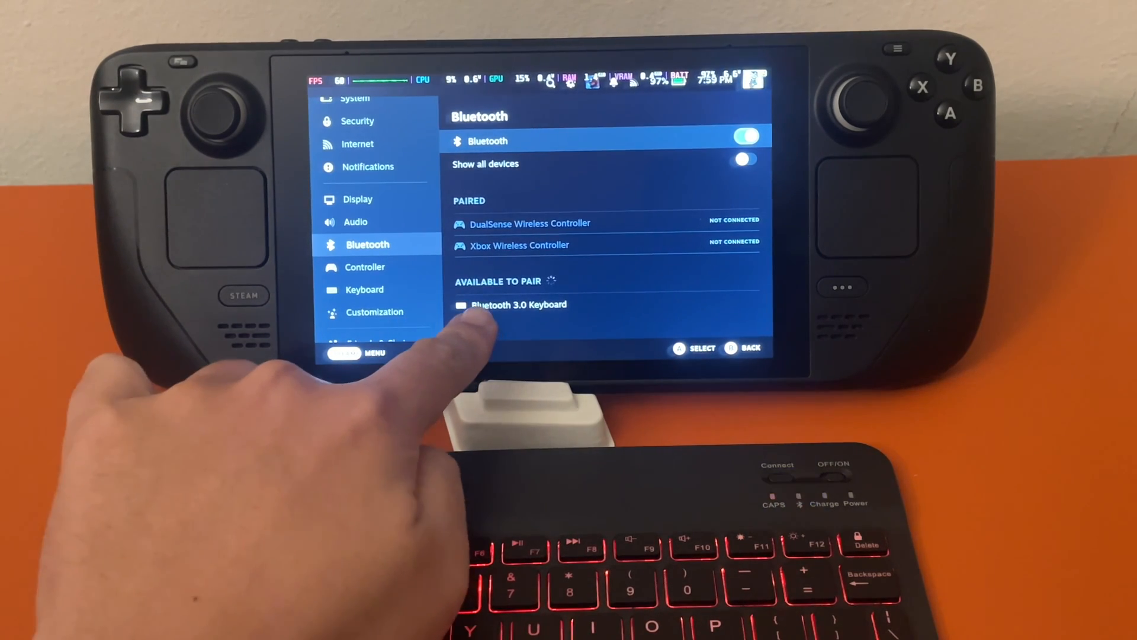
- Select Bluetooth 3.0 Keyboard under Available to Pair to pair it
{"action": "left_click", "coordinate": [518, 305]}
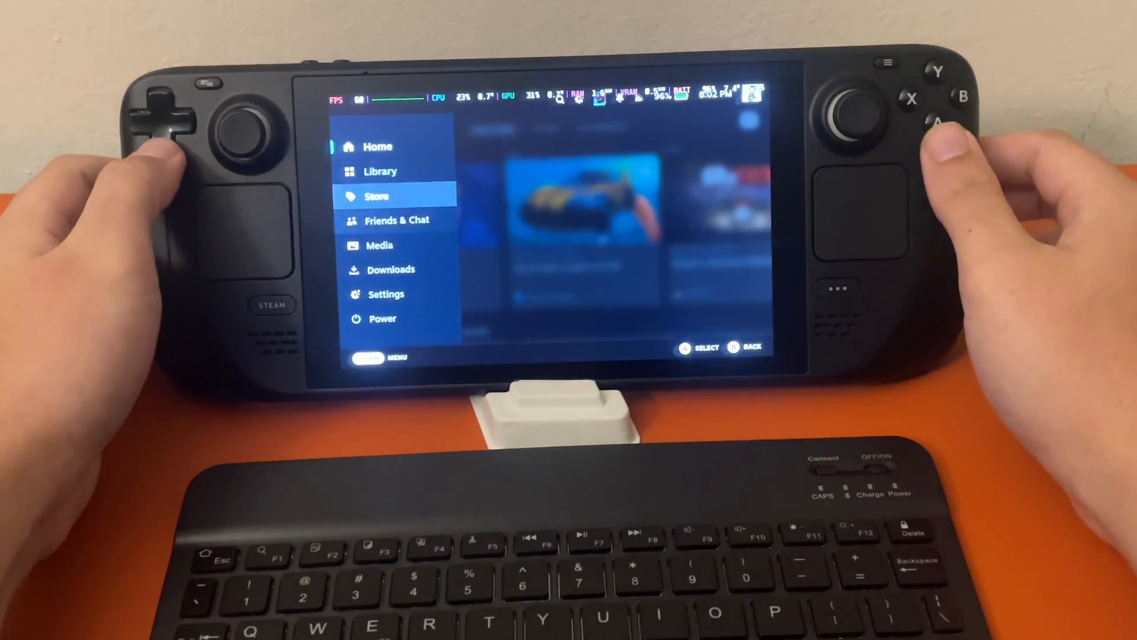
- Use the Power menu to switch the Steam Deck to desktop mode
{"action": "left_click", "coordinate": [383, 318]}
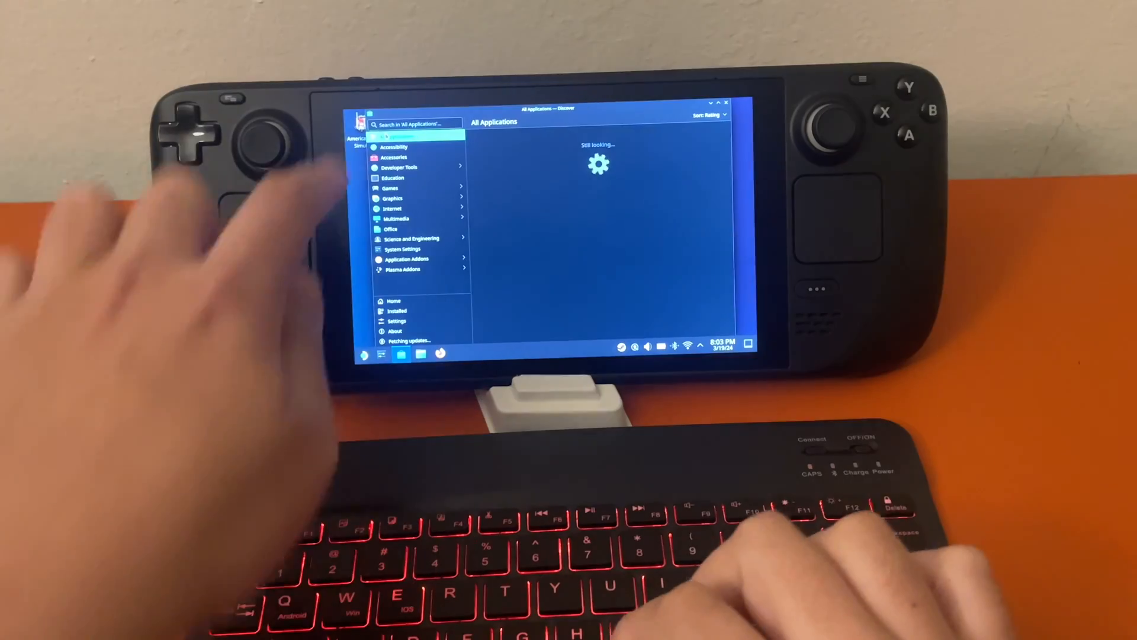
- Enter 'firefox' then gibberish 'iejgs'pg psri hs jeipfgishq' in Discover search with the keyboard
{"action": "type", "text": "firefox"}
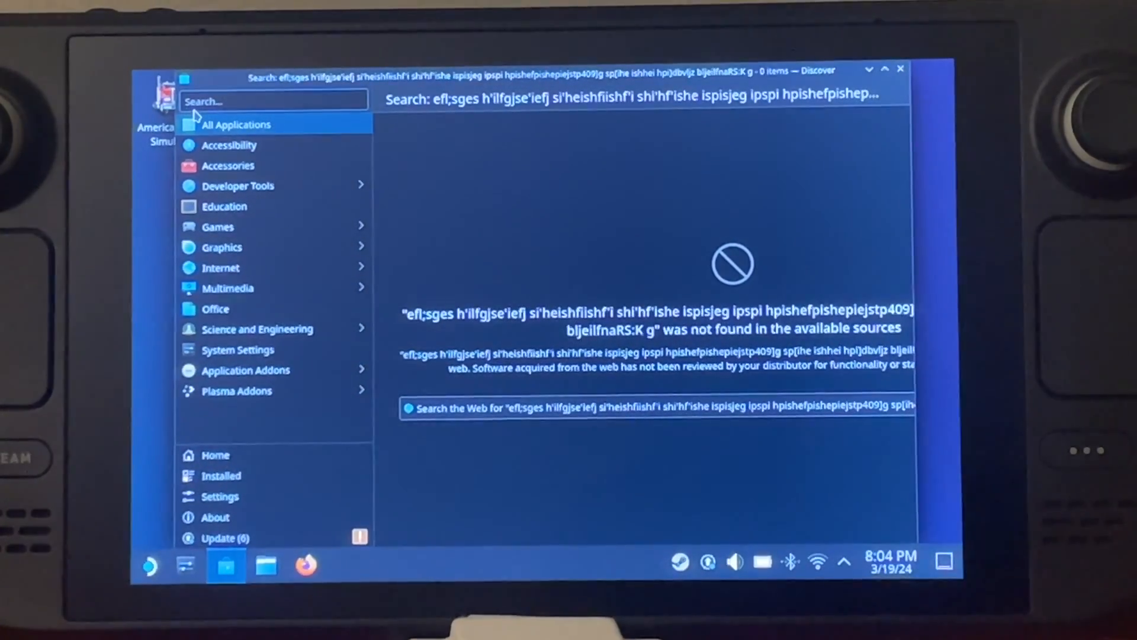
{"action": "type", "text": "iejgs'pg psri hs jeipfgishq"}
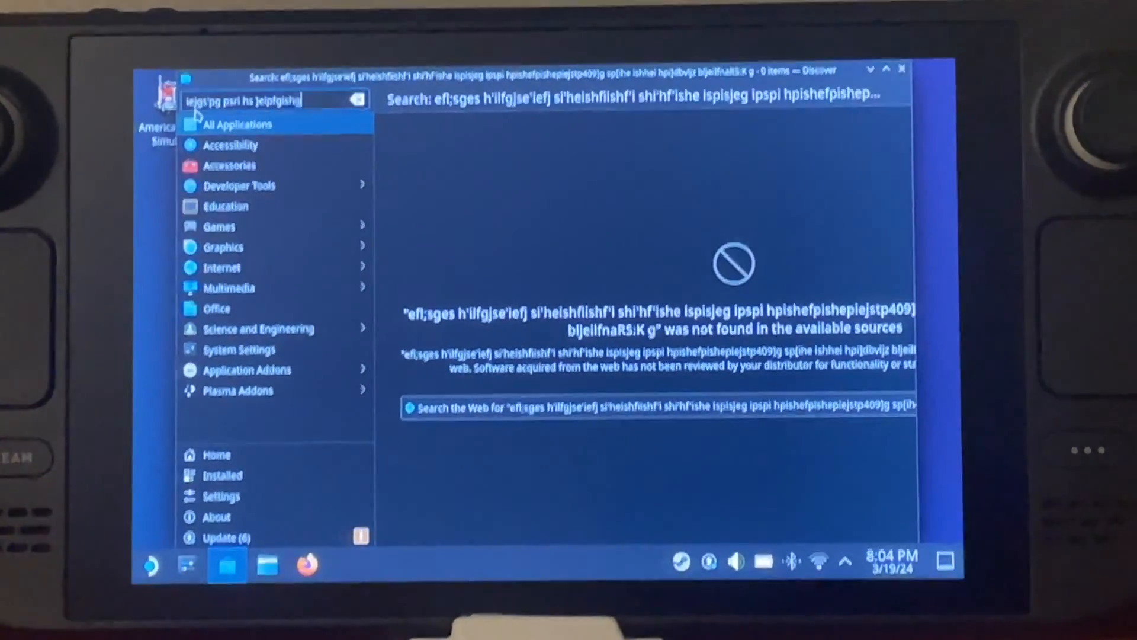